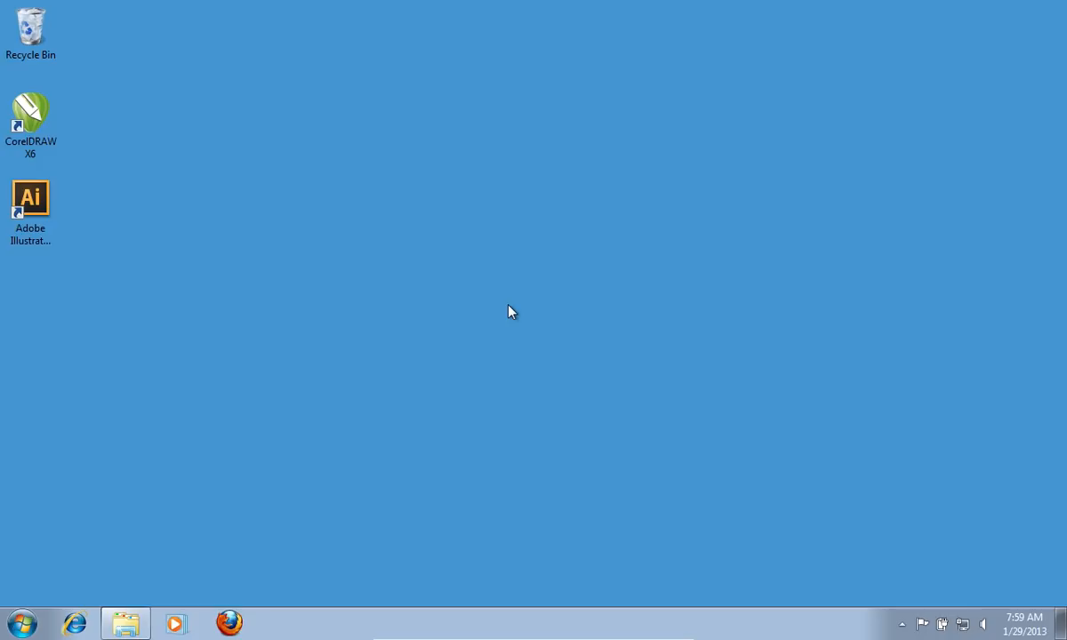
mouse_move(80, 209)
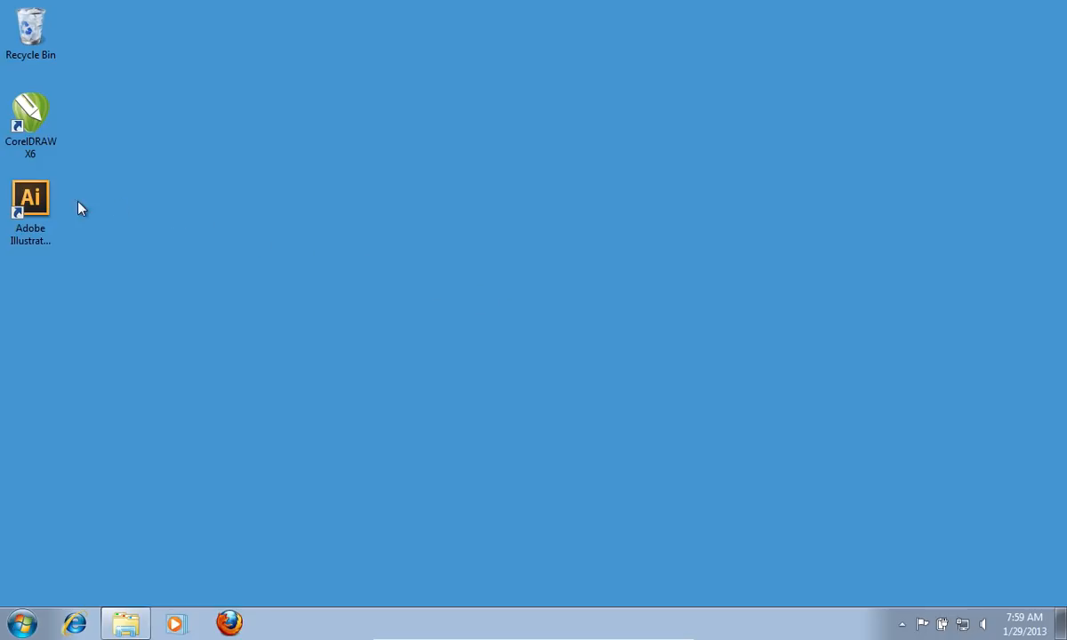
Launch Illustrator and create a new A4 print document, Untitled-1
double_click(31, 197)
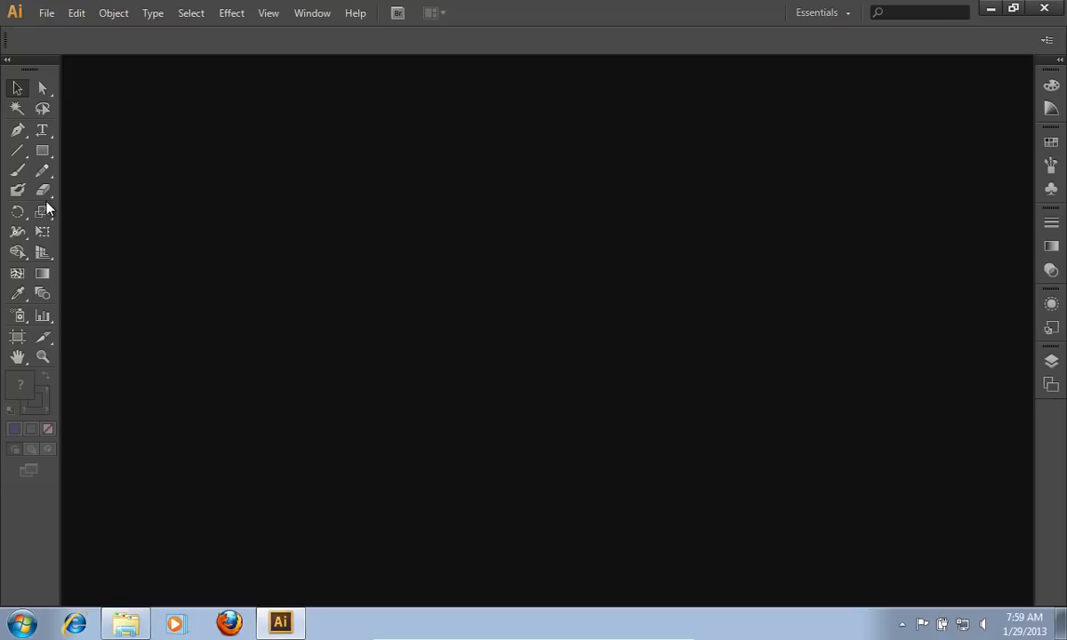
click(56, 13)
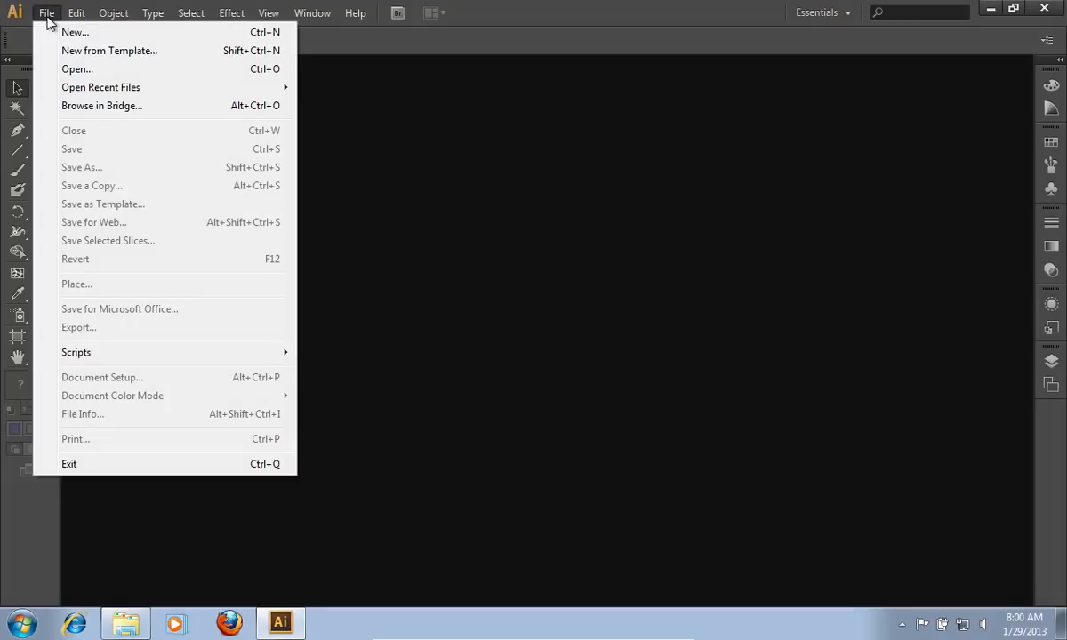
click(66, 32)
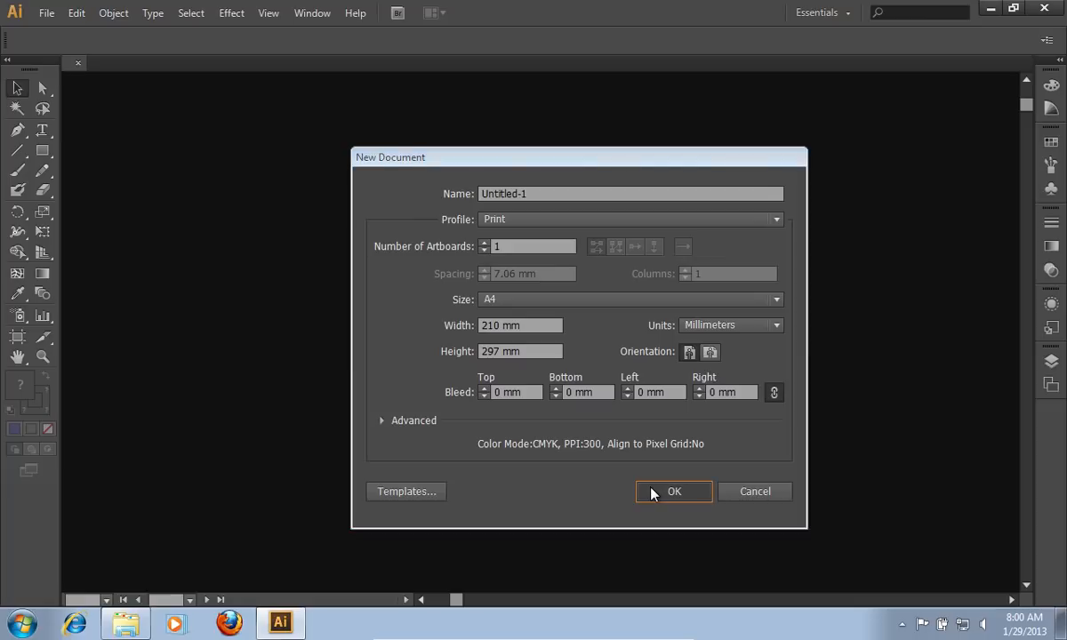
click(673, 492)
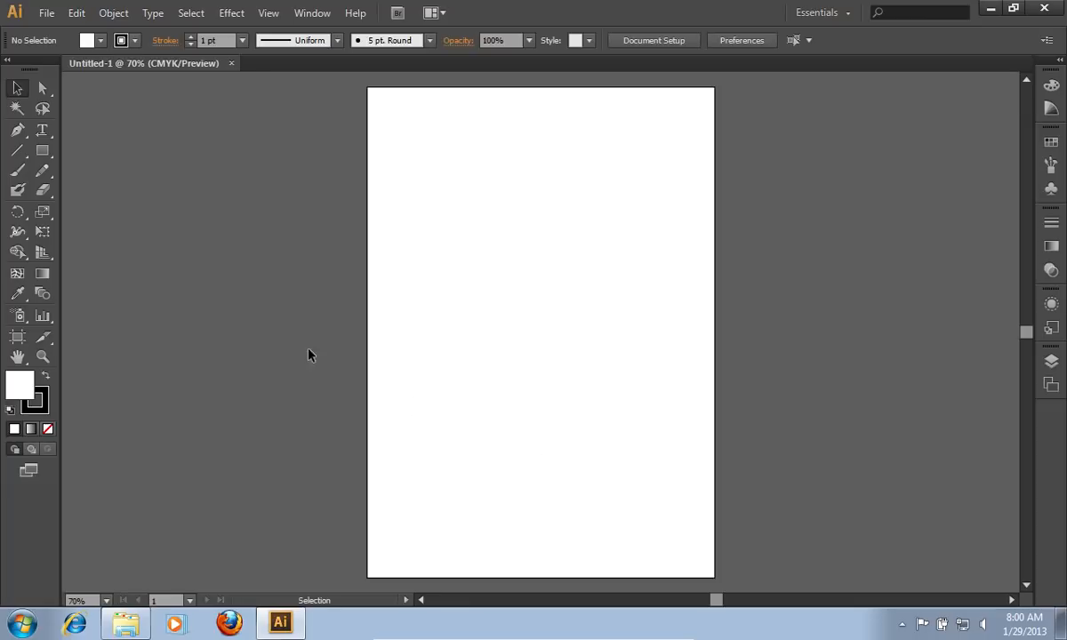
mouse_move(41, 149)
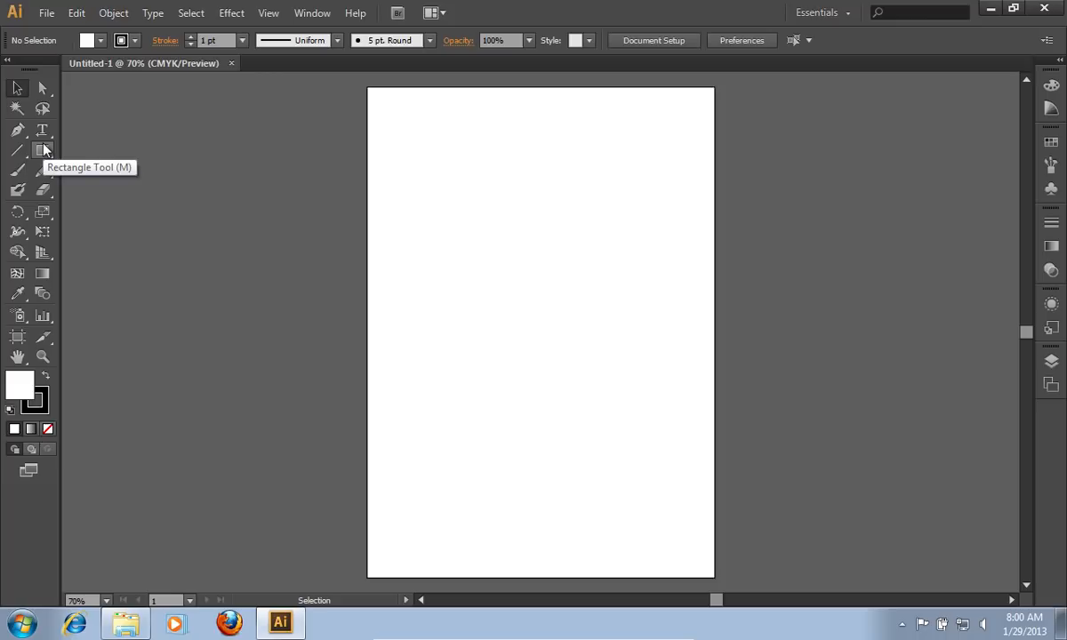
Draw a large rectangle near the page centre with a dark blue fill
click(42, 148)
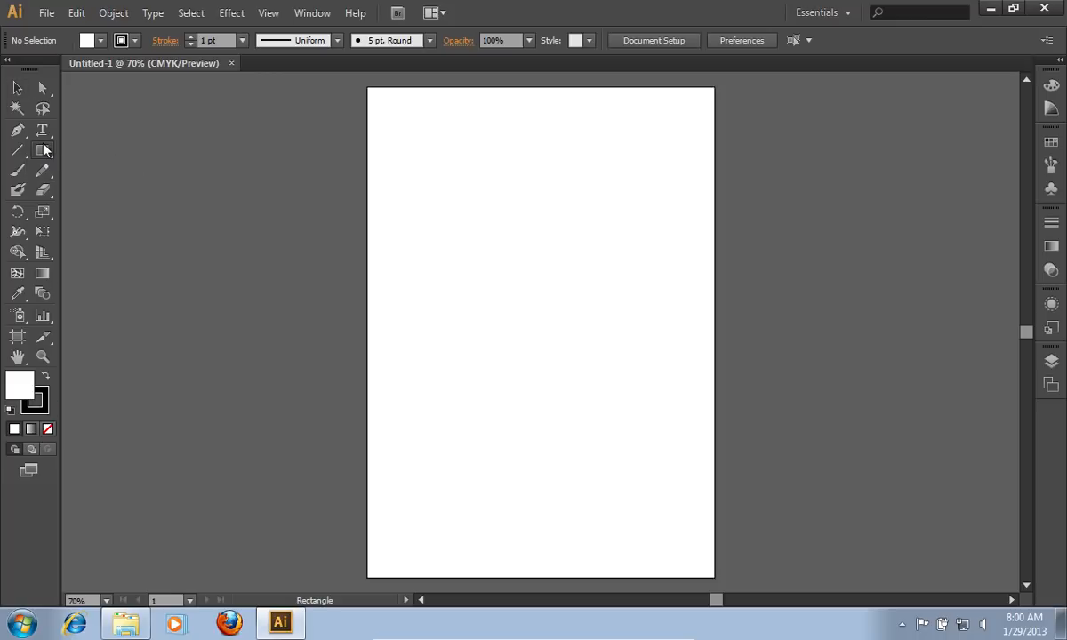
click(99, 41)
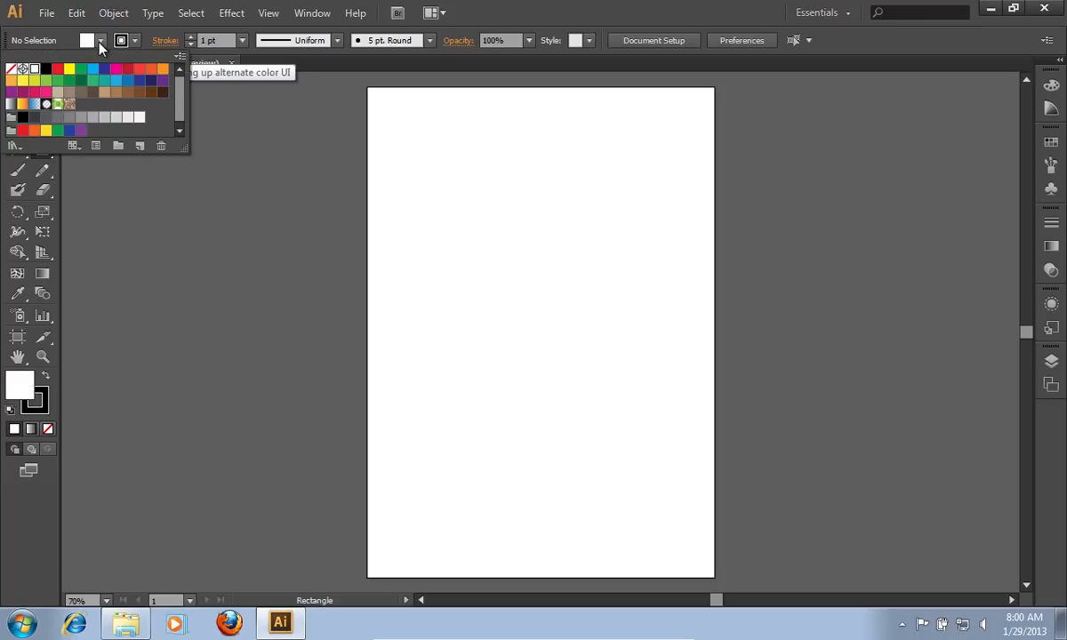
click(107, 70)
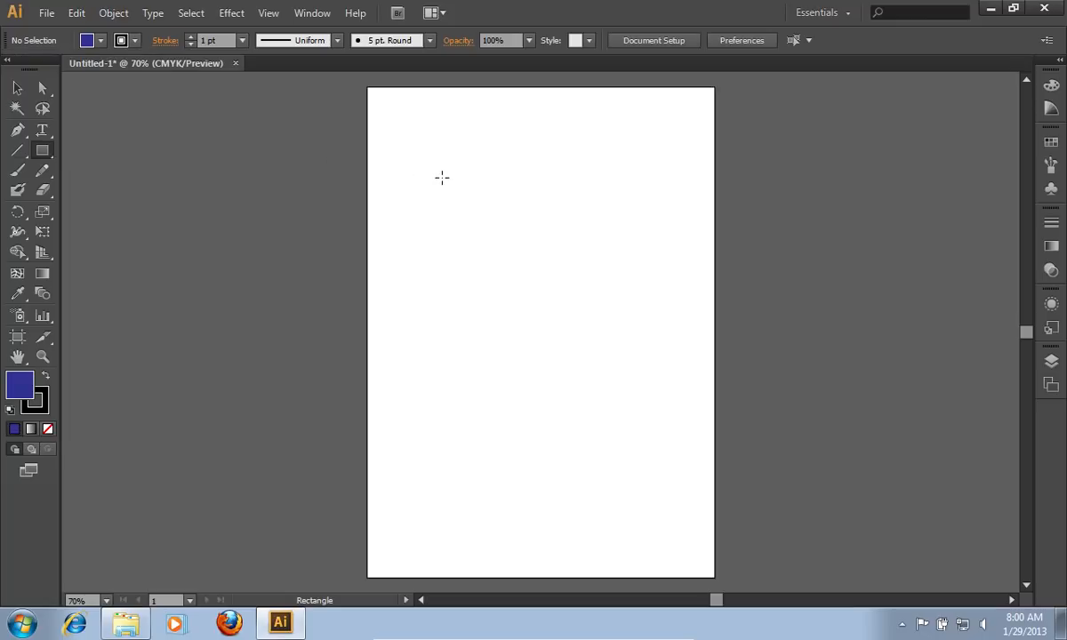
drag(442, 178, 668, 442)
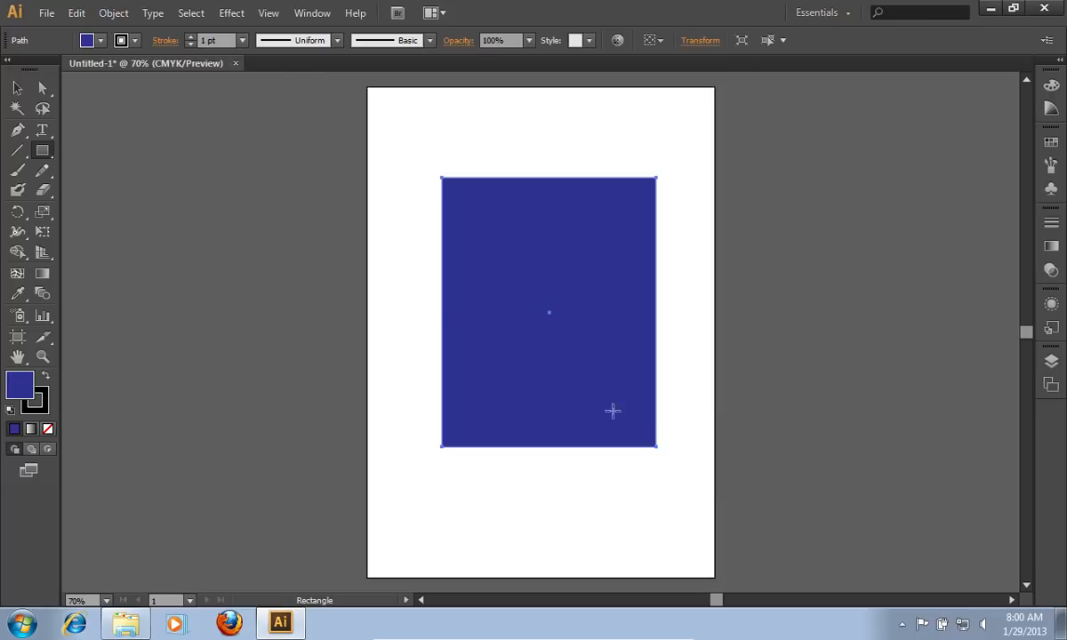
Save the drawing to the desktop as Untitled-1.eps (Illustrator EPS), then launch CorelDRAW X6
click(76, 12)
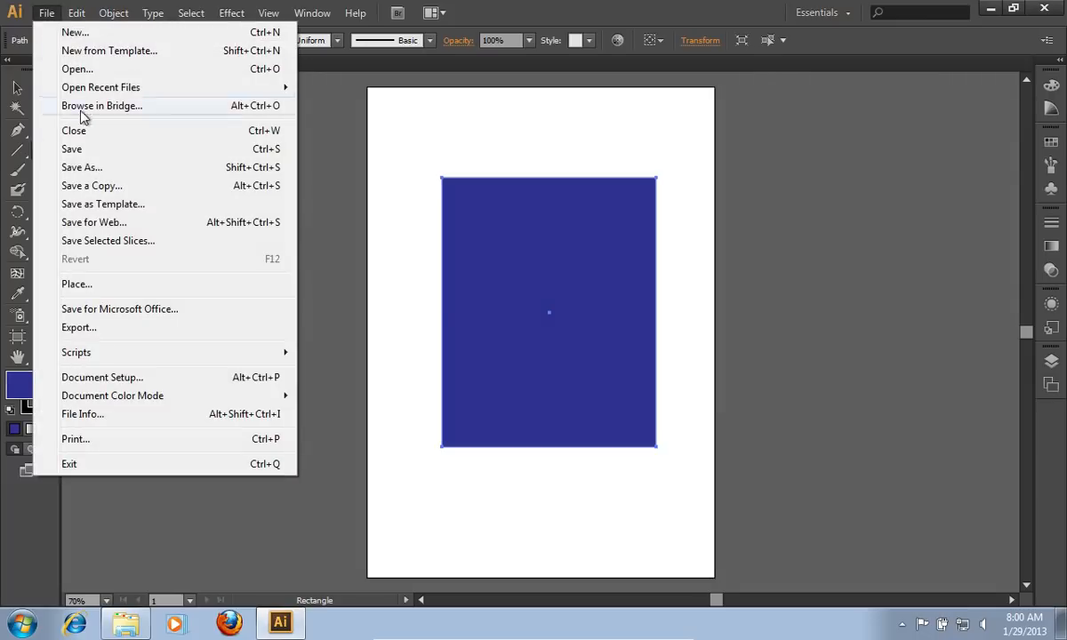
mouse_move(93, 167)
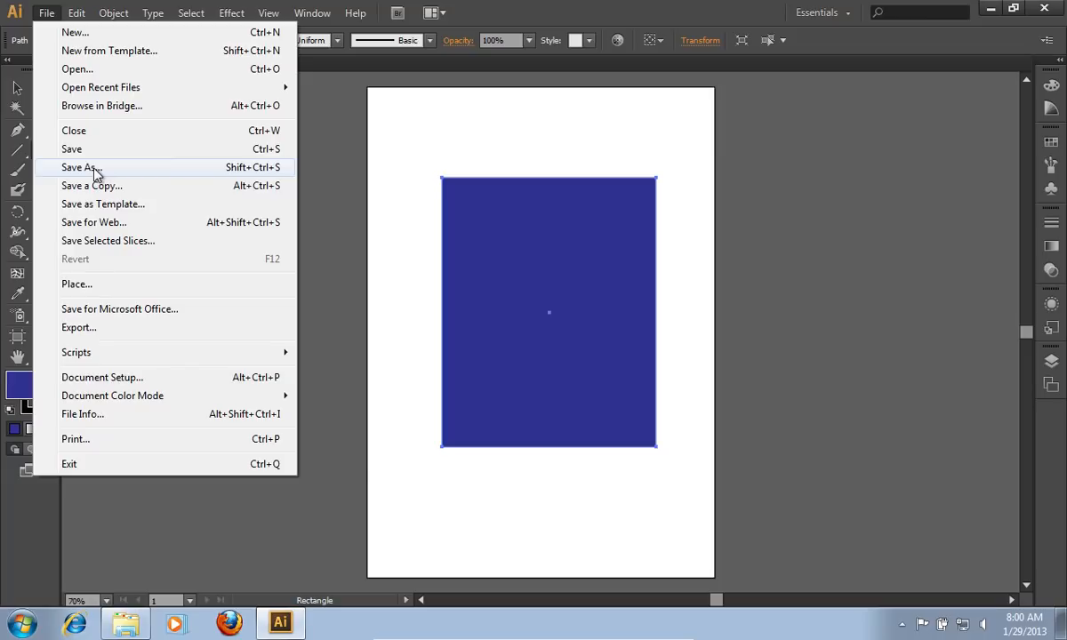
click(78, 167)
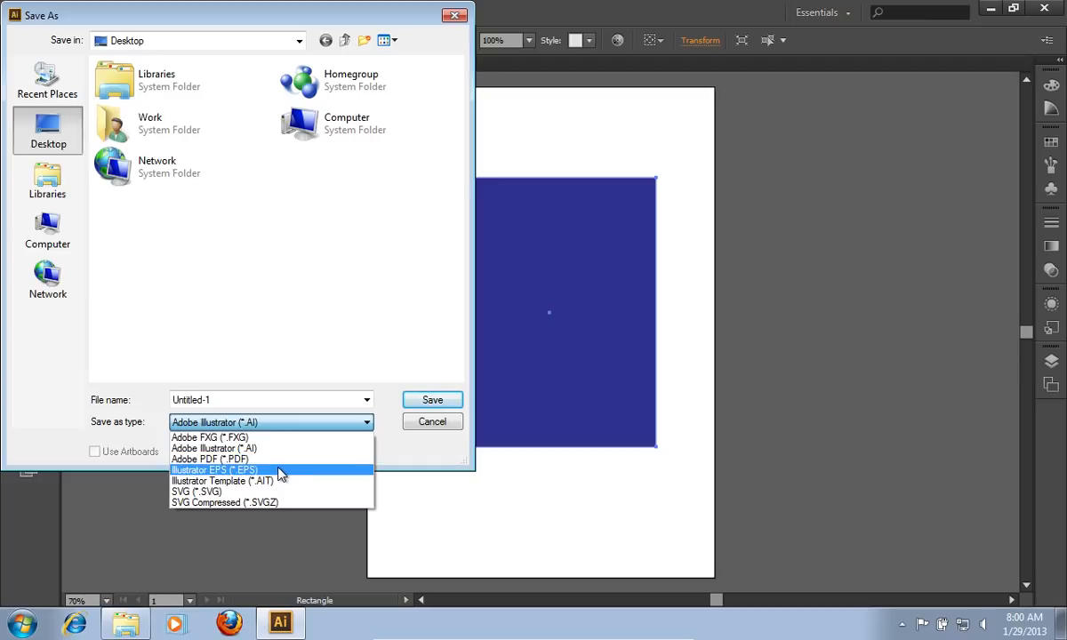
click(213, 470)
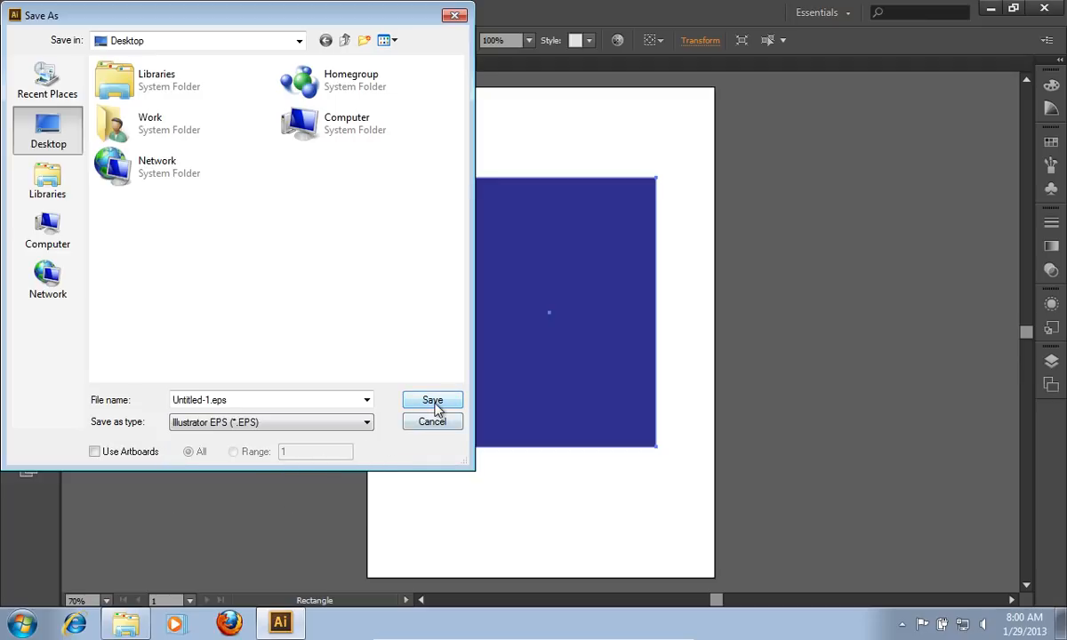
click(432, 400)
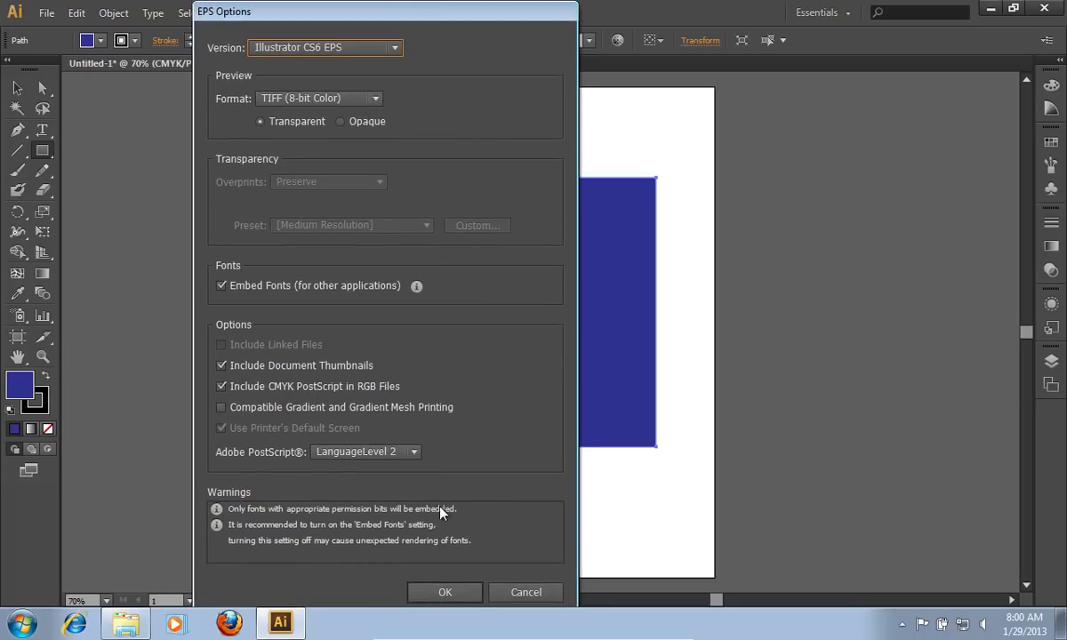
click(444, 591)
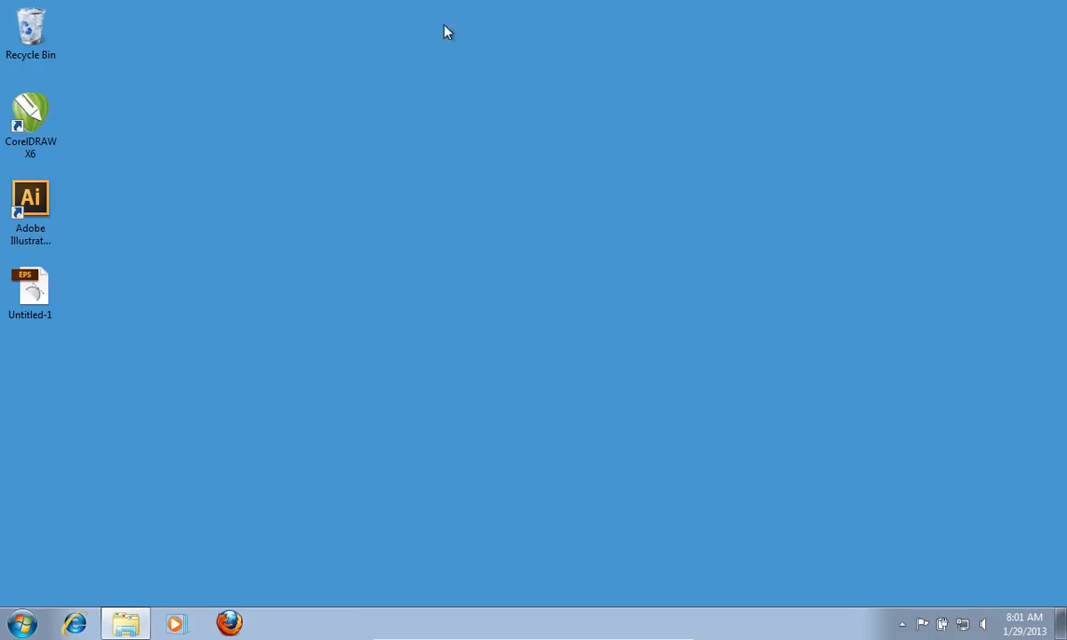
double_click(31, 114)
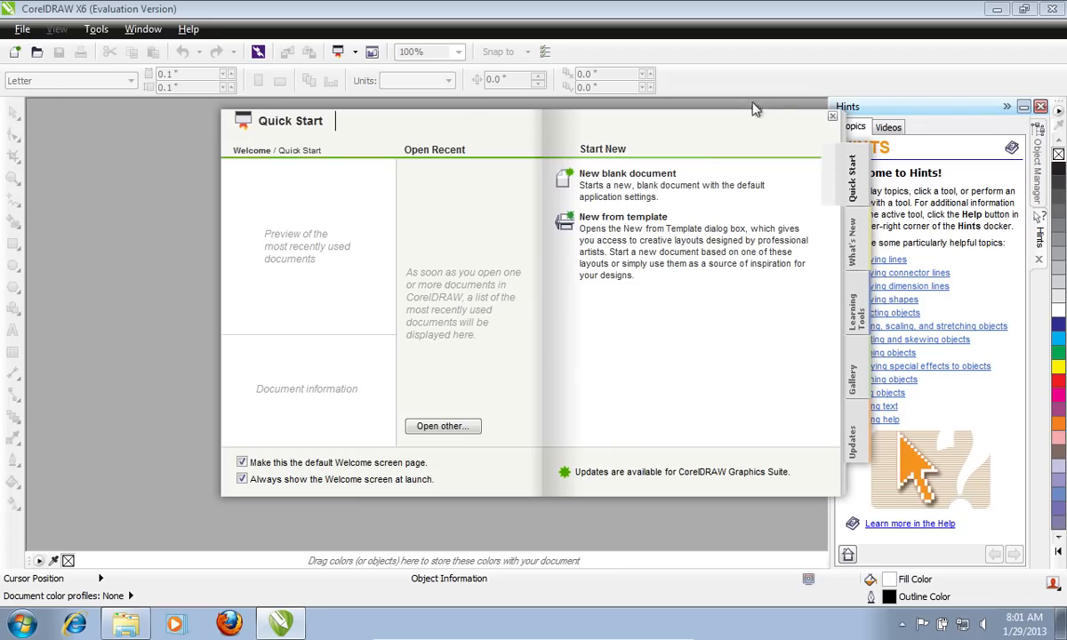
Dismiss CorelDRAW's Welcome screen and open Untitled-1.eps from the Desktop
click(831, 116)
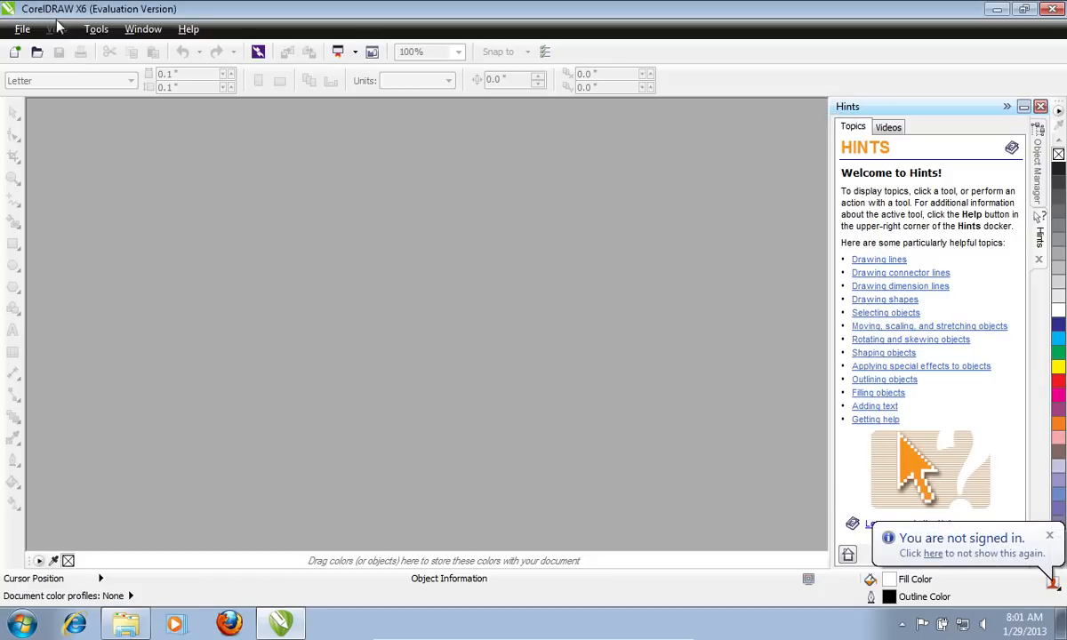
click(21, 53)
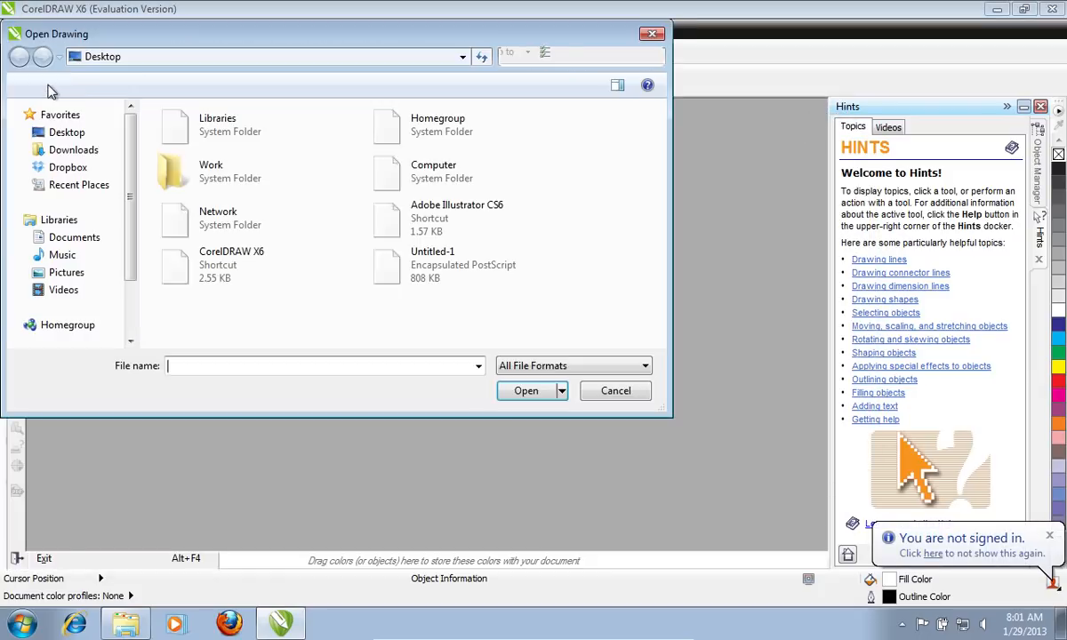
click(432, 264)
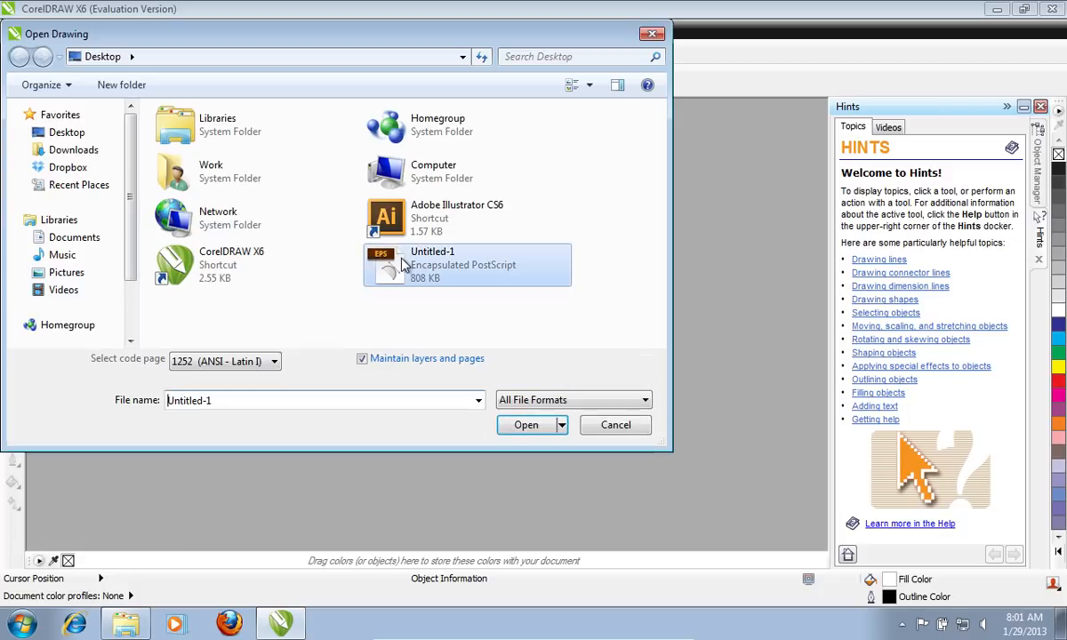
click(523, 425)
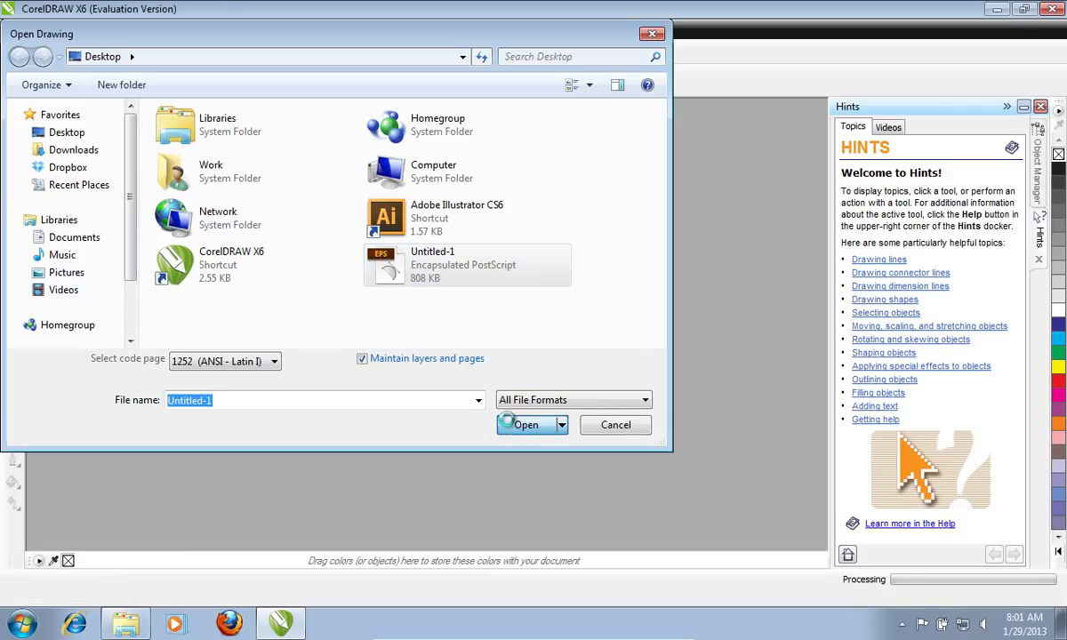
click(524, 425)
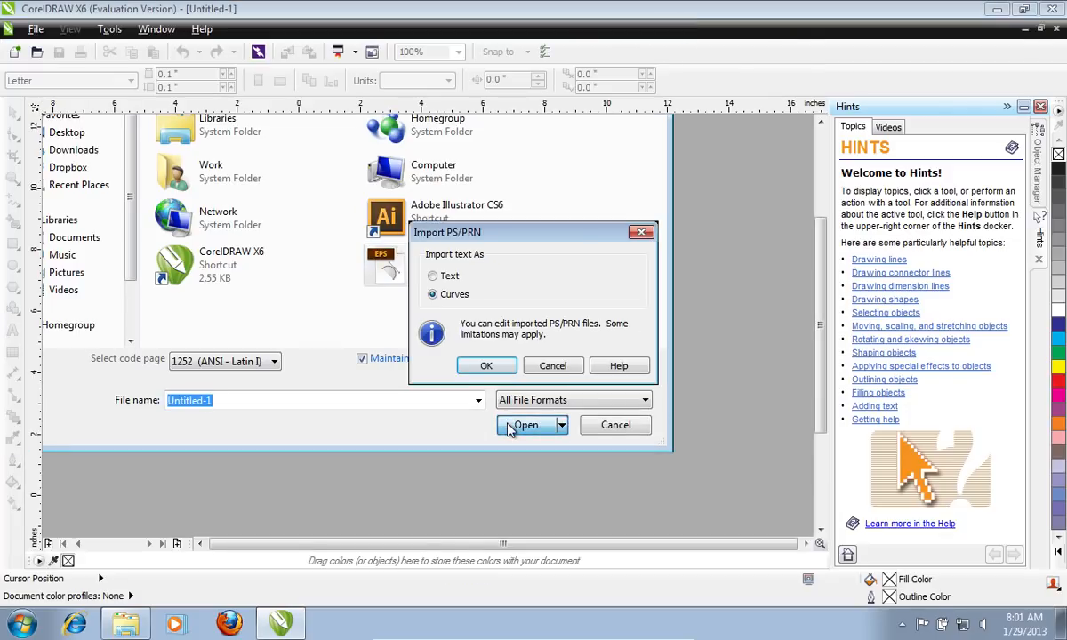